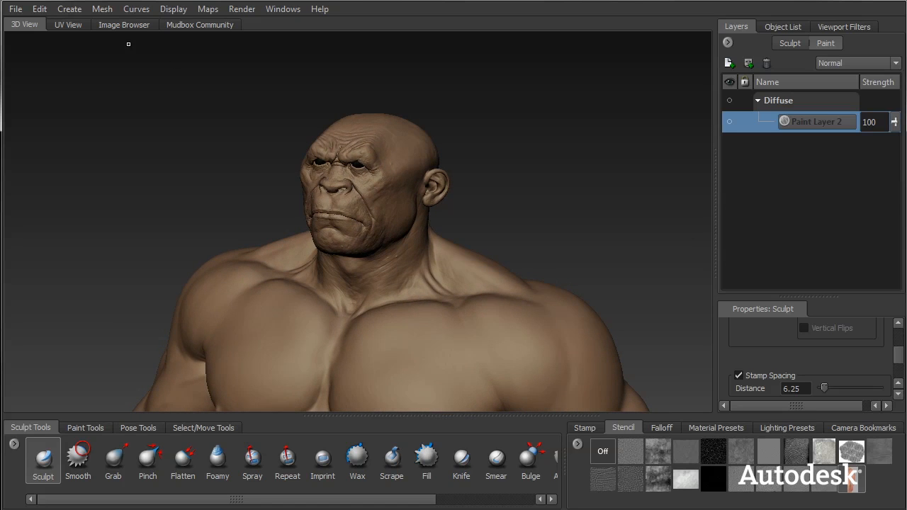
Inspect the character's UV layout, then return to the 3D view of the painted body.
click(68, 25)
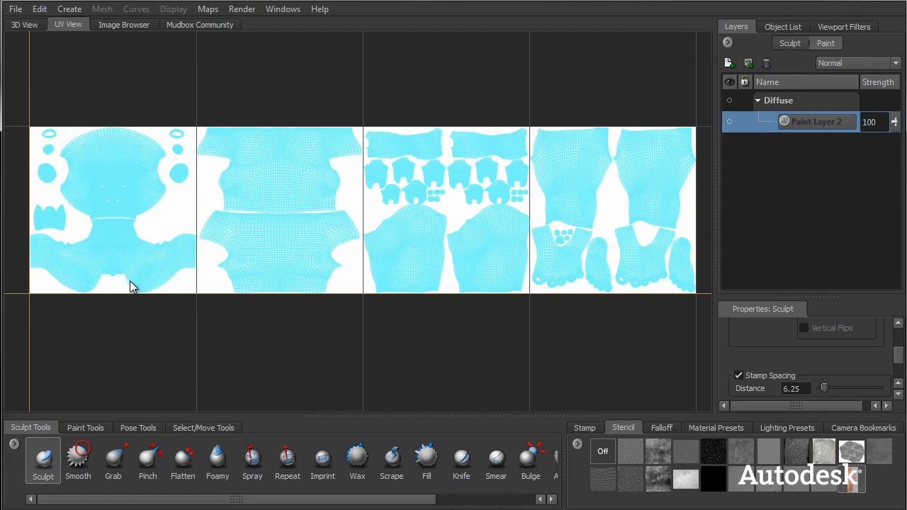
mouse_move(236, 317)
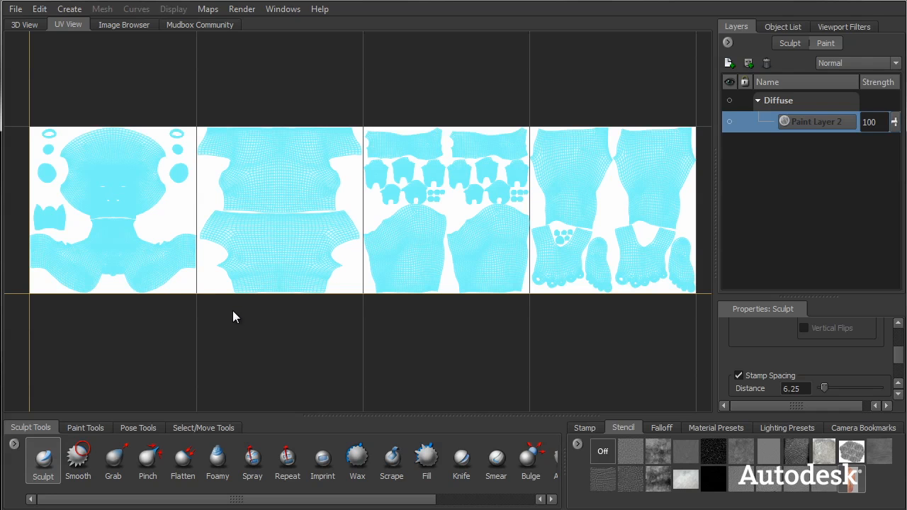
click(25, 24)
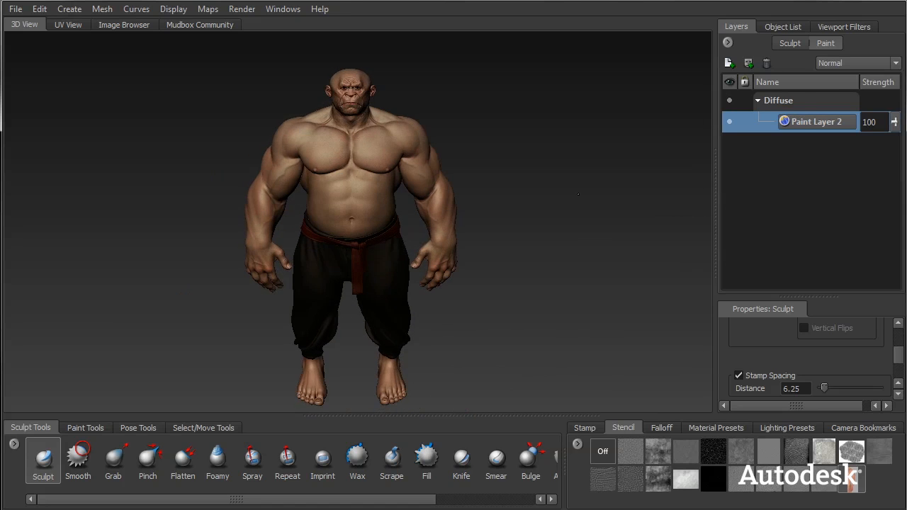
Load the muscular arm photo as a stencil and grab the arm into alignment with it.
click(85, 427)
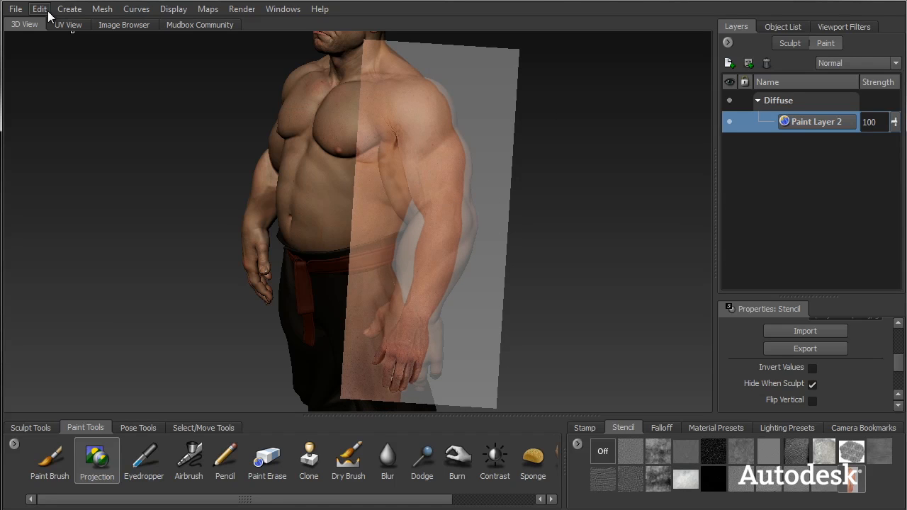
click(39, 8)
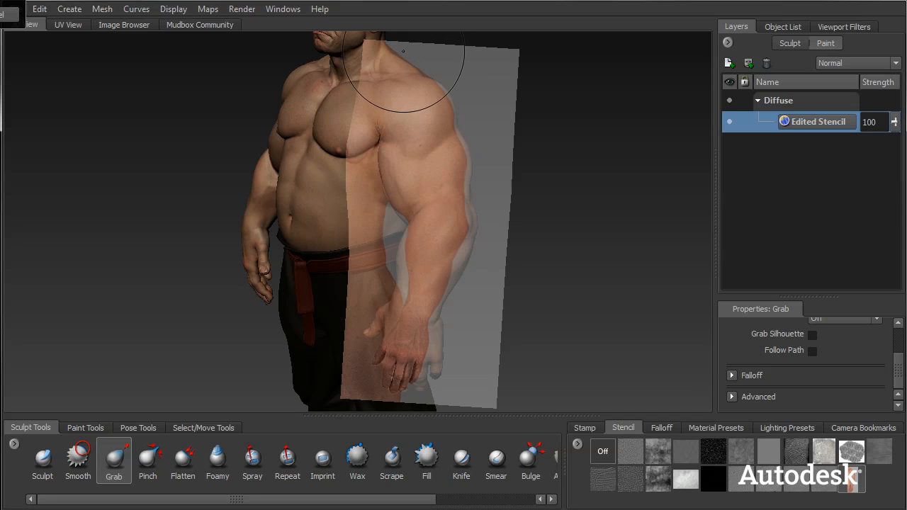
mouse_move(441, 92)
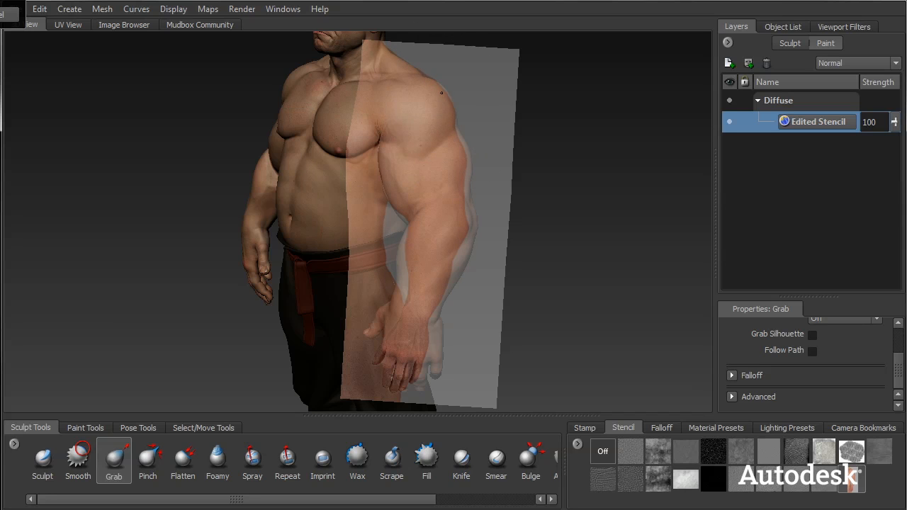
drag(441, 93, 429, 321)
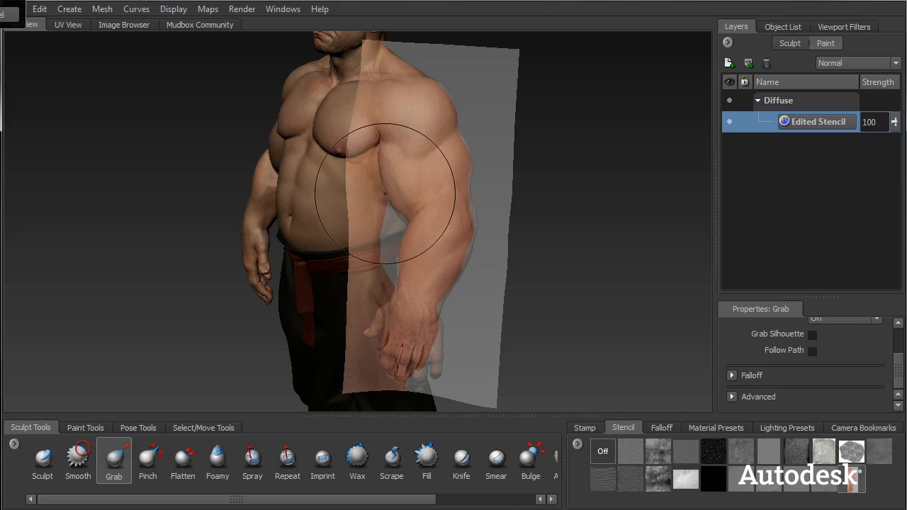
mouse_move(138, 35)
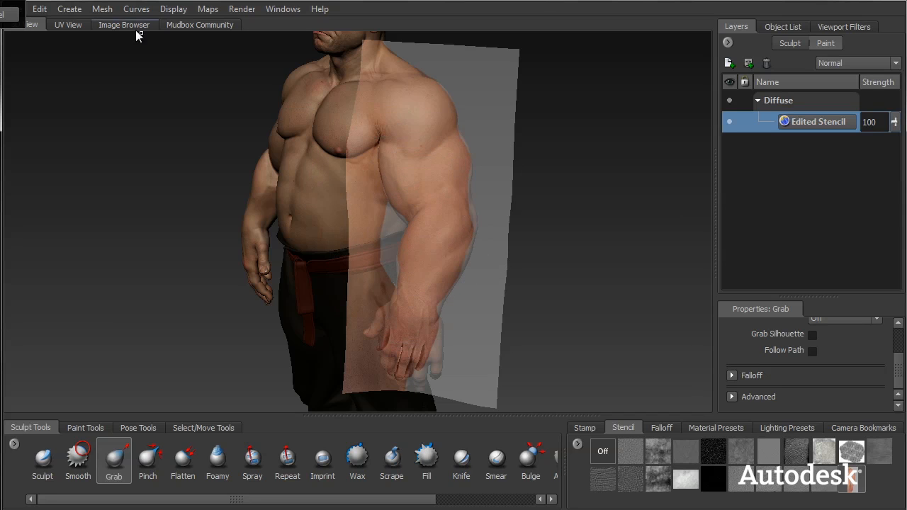
Add a new subdivision level, then grab the forearm toward the stencil photo.
click(102, 9)
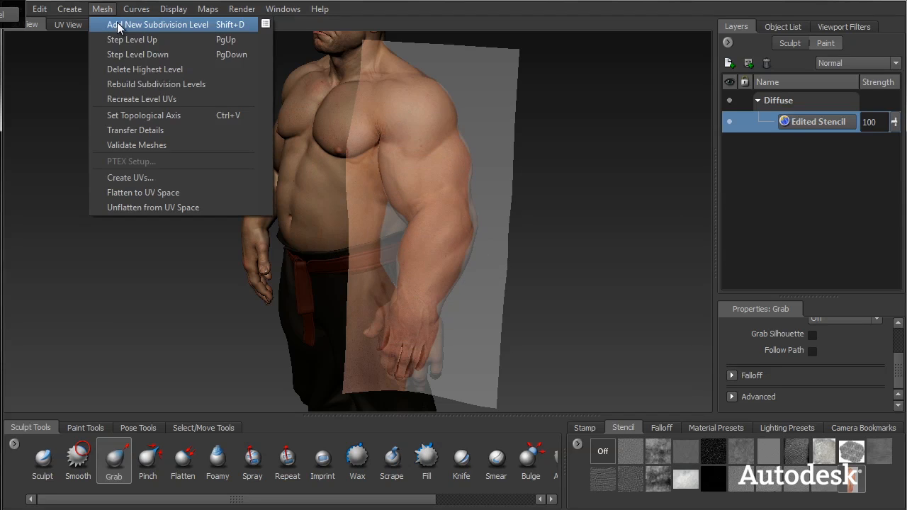
mouse_move(145, 31)
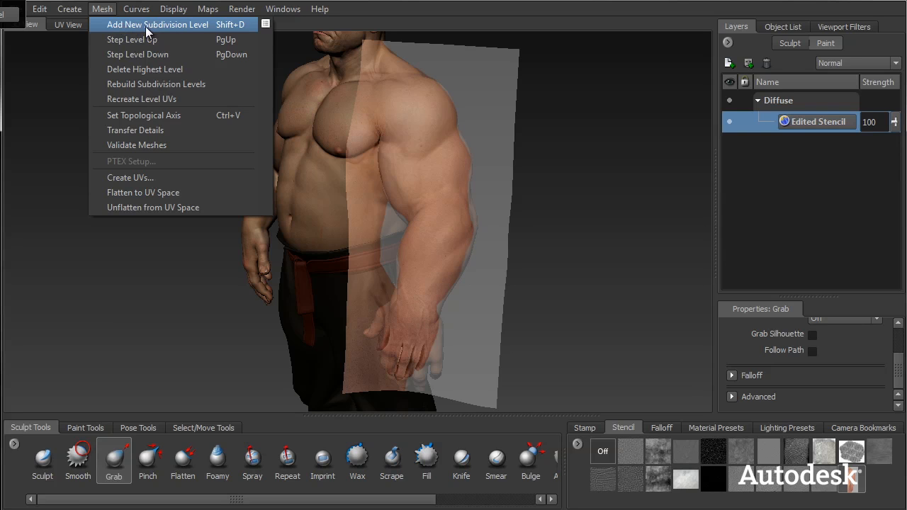
click(157, 24)
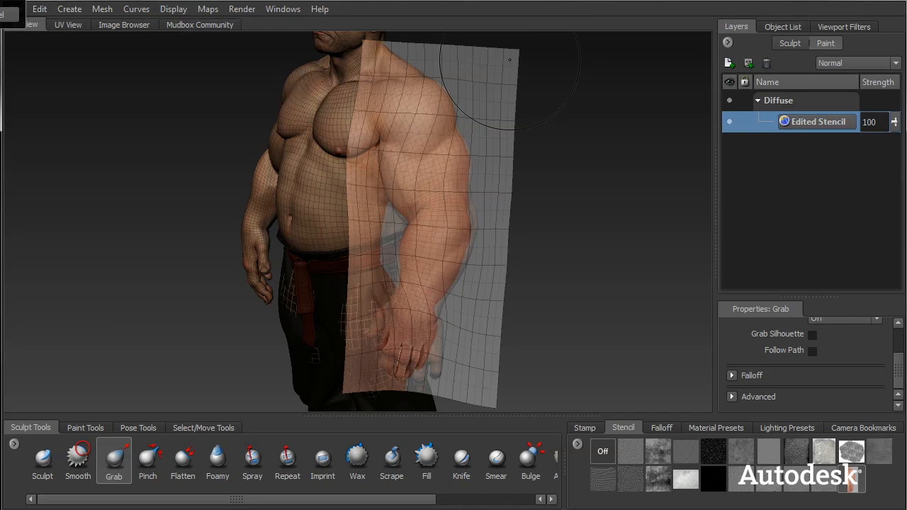
mouse_move(471, 348)
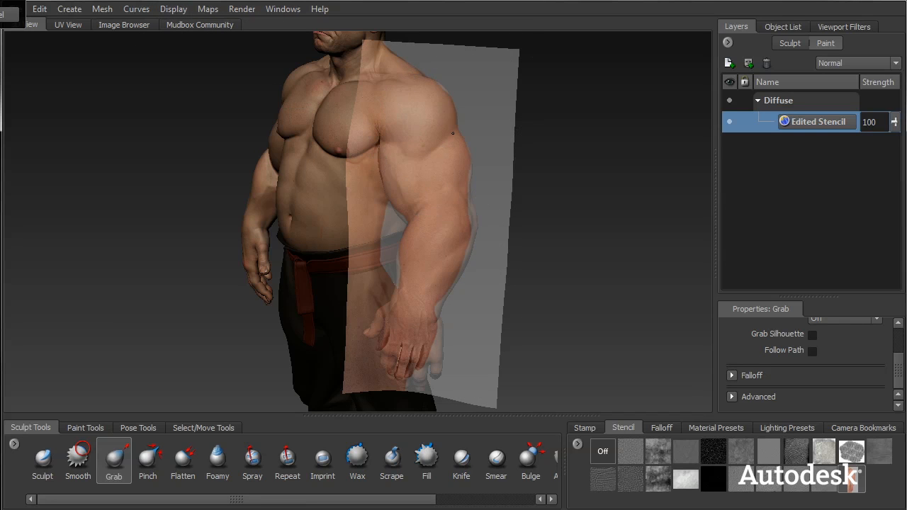
mouse_move(467, 185)
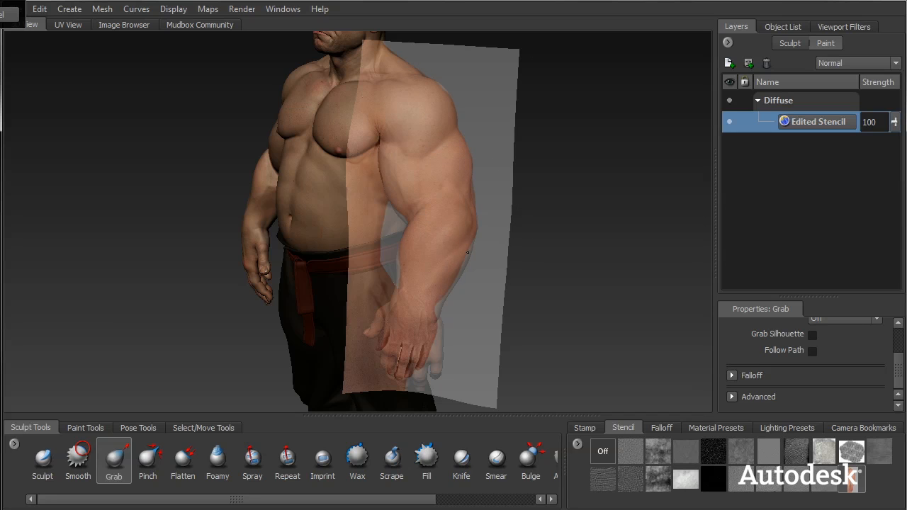
mouse_move(391, 174)
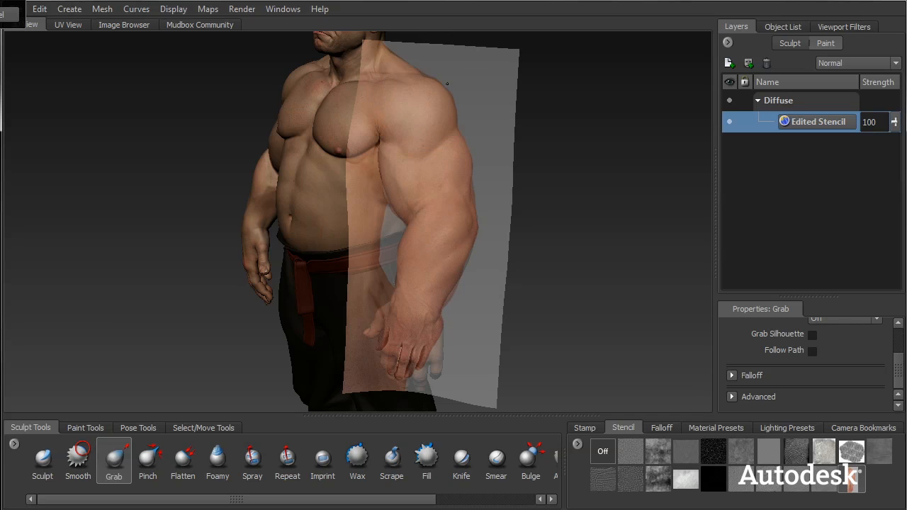
mouse_move(371, 114)
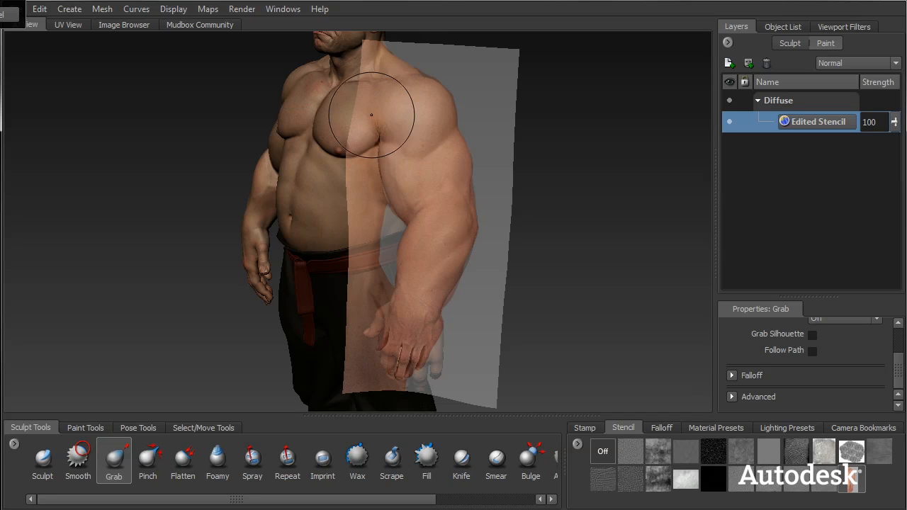
mouse_move(456, 256)
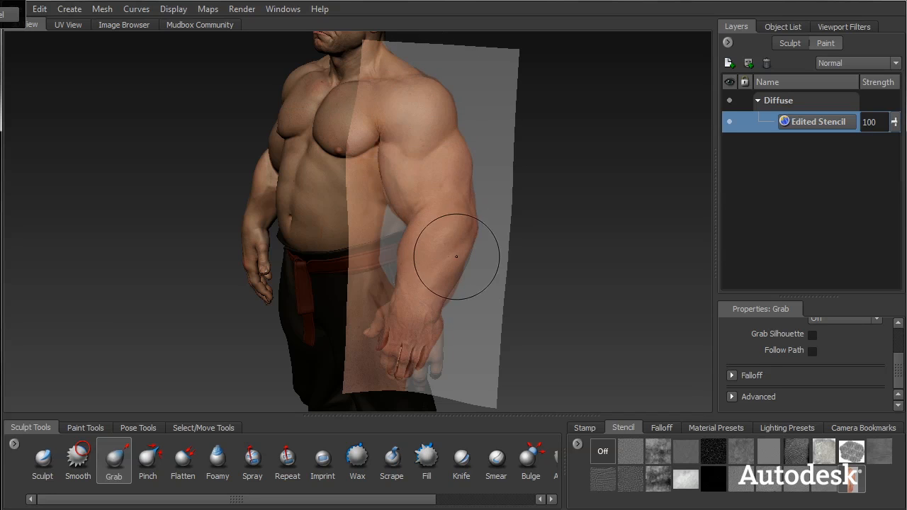
drag(457, 257, 428, 359)
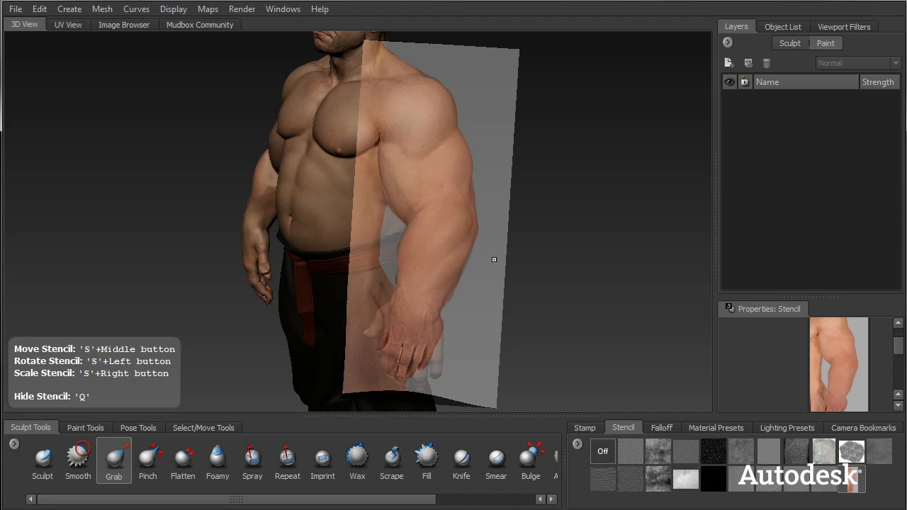
mouse_move(414, 222)
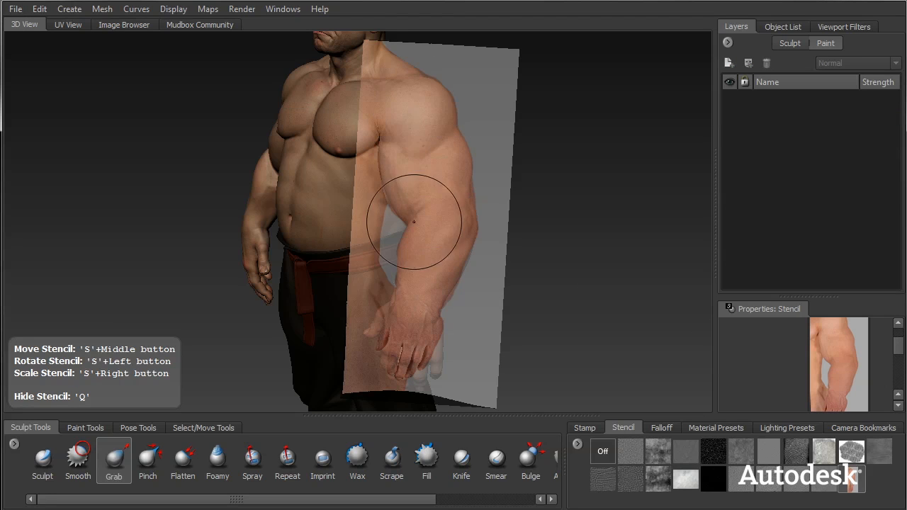
Switch to the Projection brush and add a new paint layer.
click(85, 427)
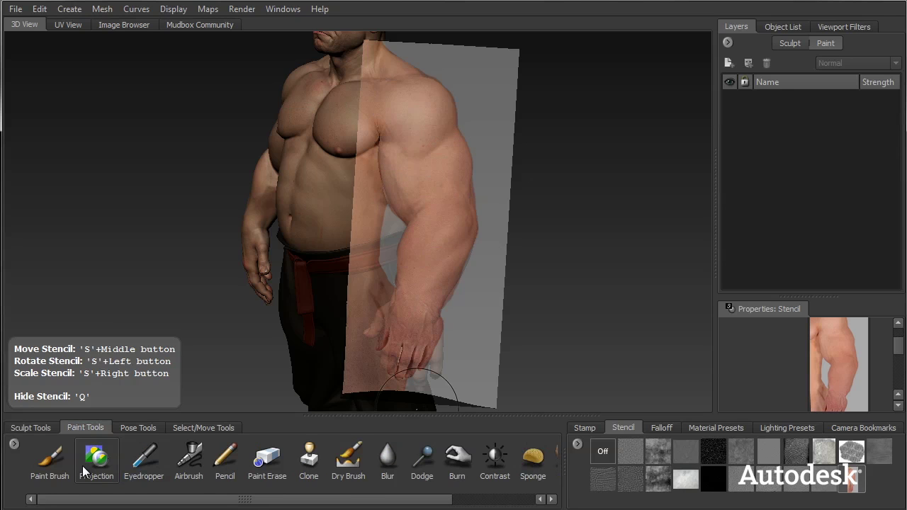
click(96, 460)
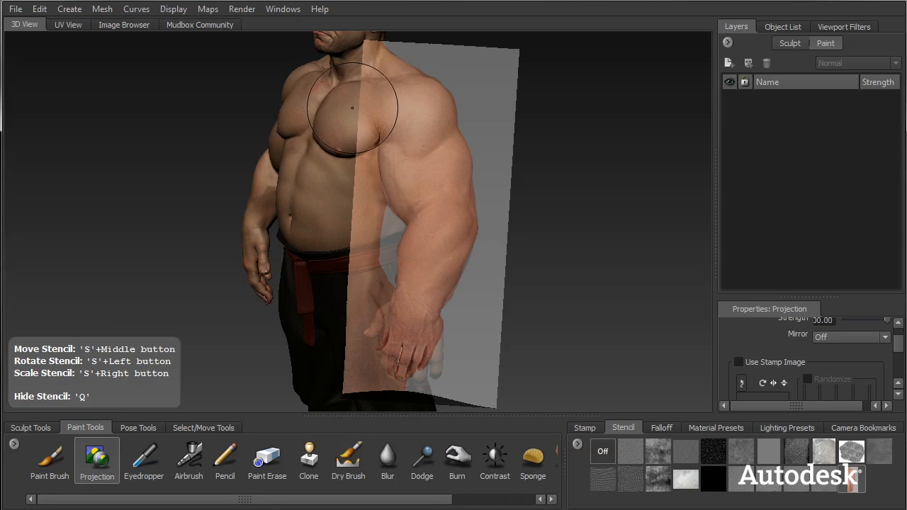
click(728, 63)
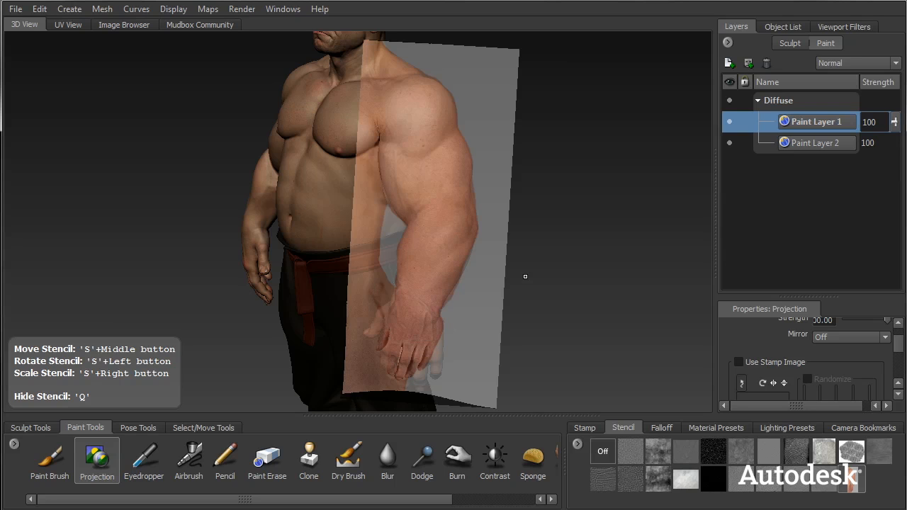
Enable Falloff based on Facing Angle and hide the stencil with Q.
scroll(down, 3)
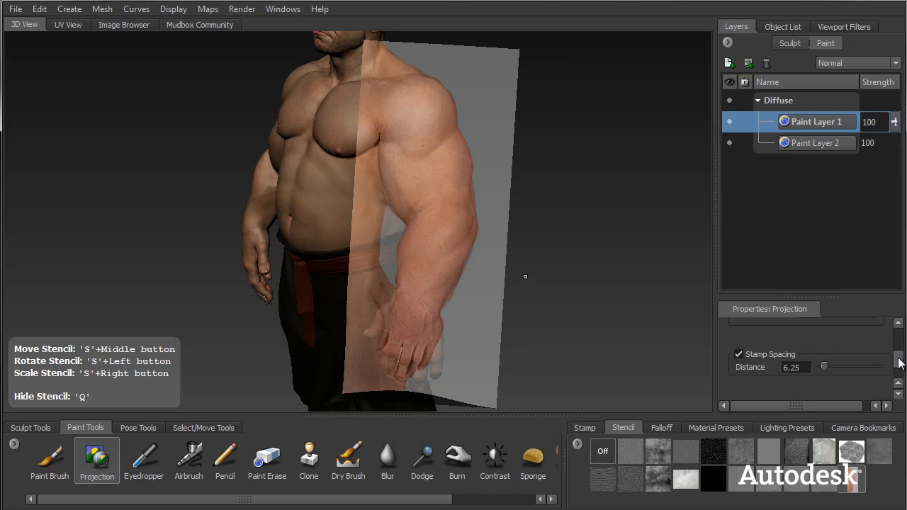
scroll(down, 3)
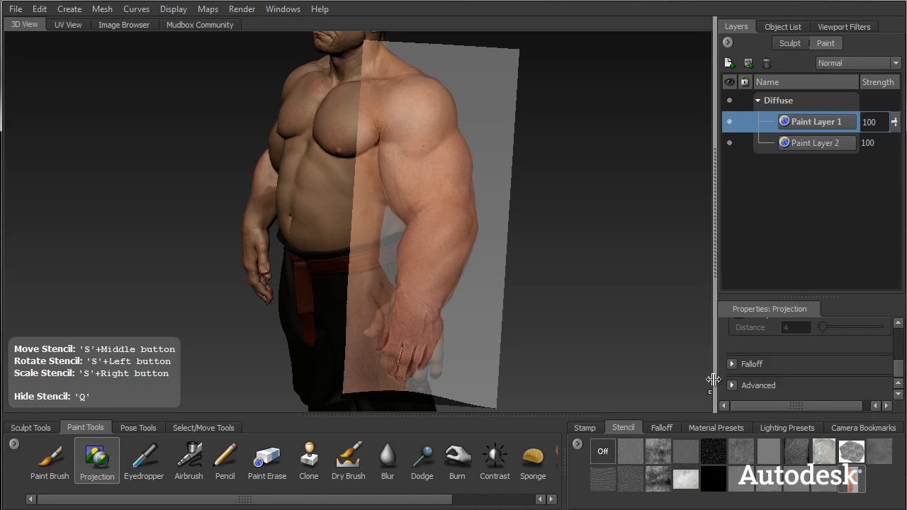
click(731, 363)
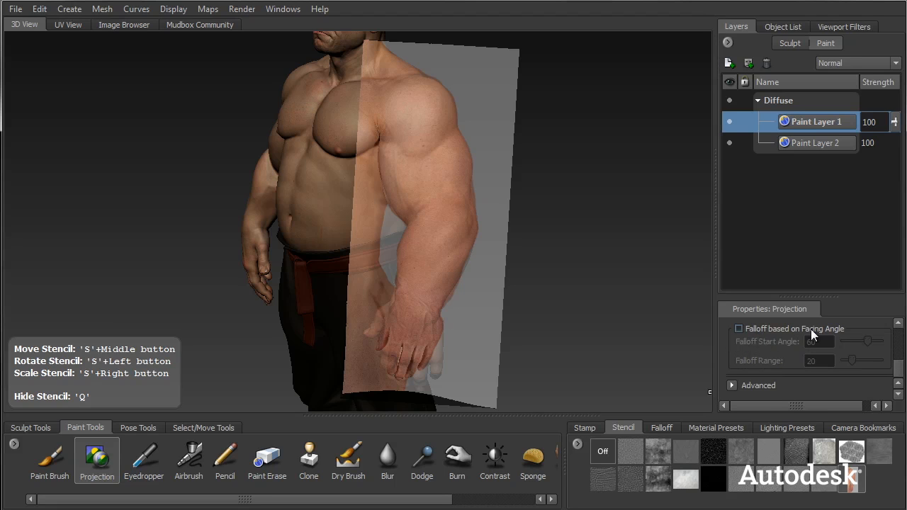
click(738, 328)
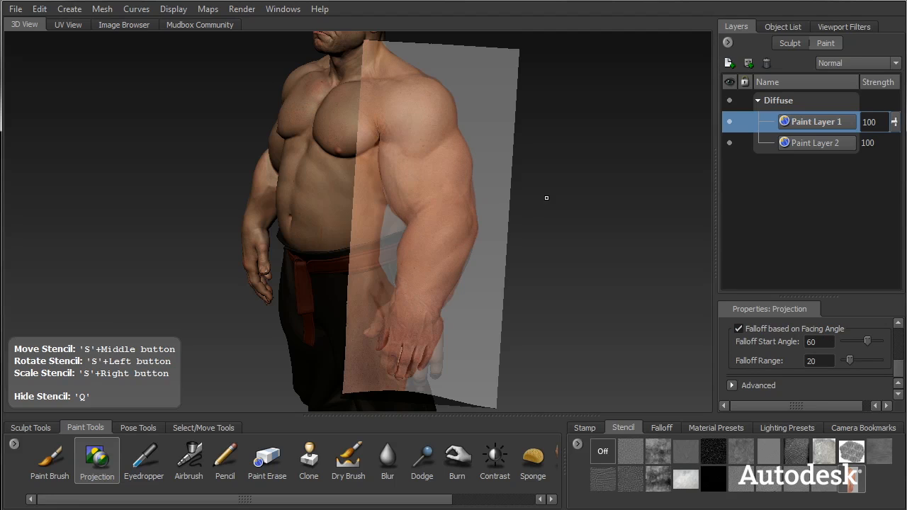
key(q)
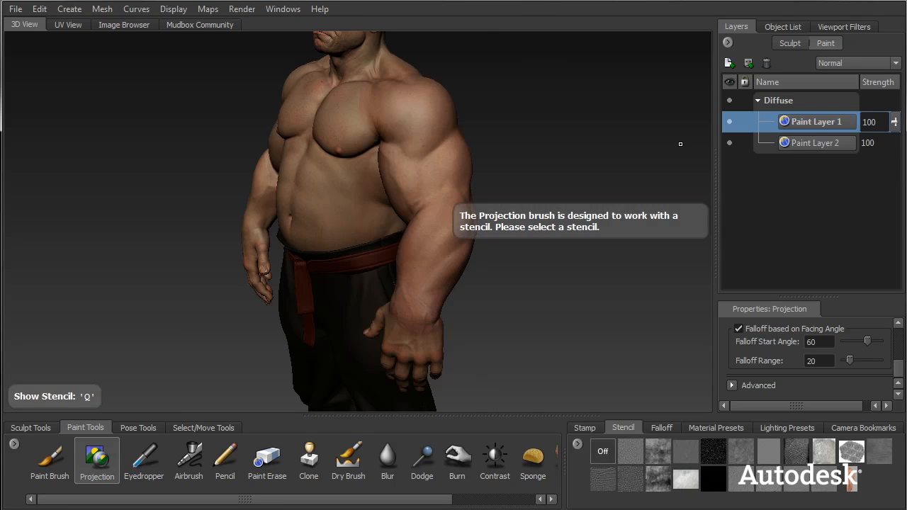
Select the regular Paint Brush tool.
click(50, 457)
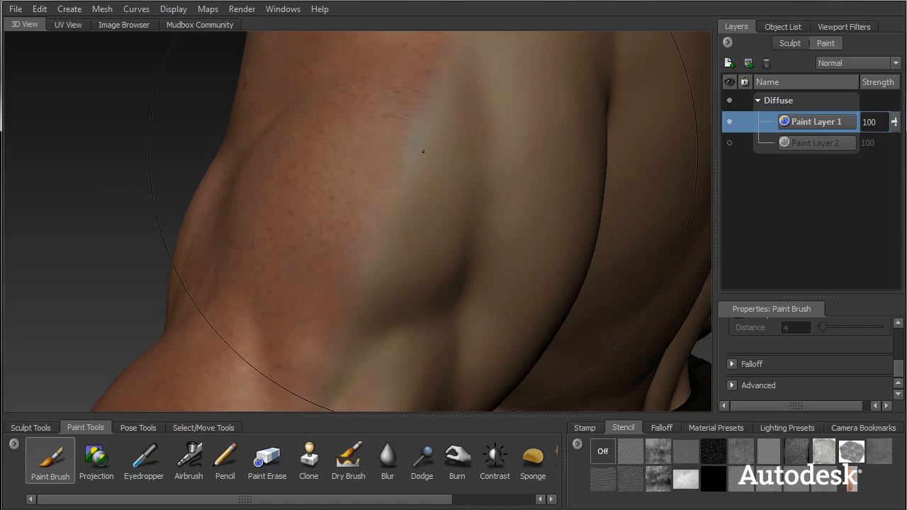
mouse_move(395, 256)
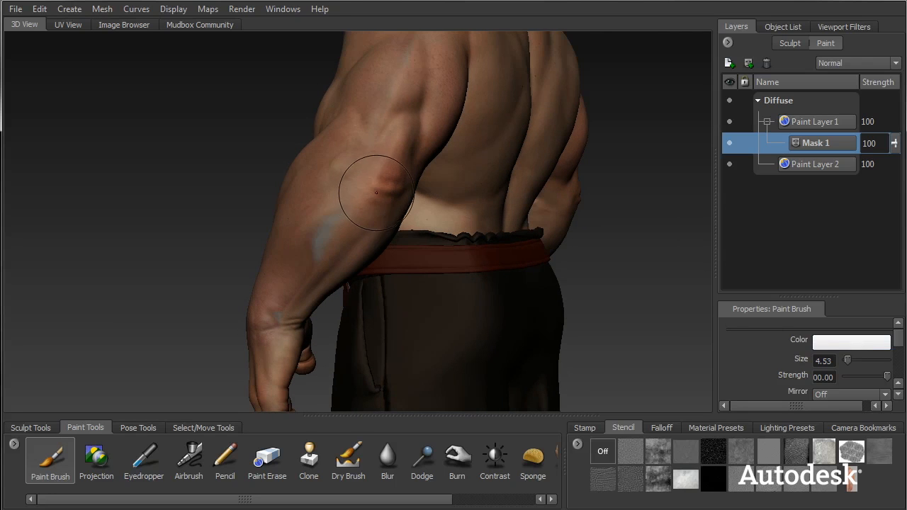
mouse_move(355, 220)
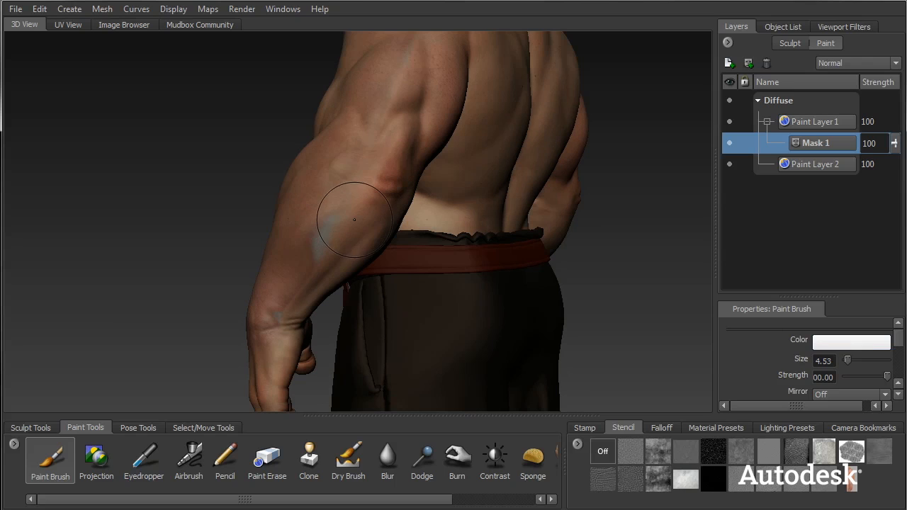
mouse_move(338, 243)
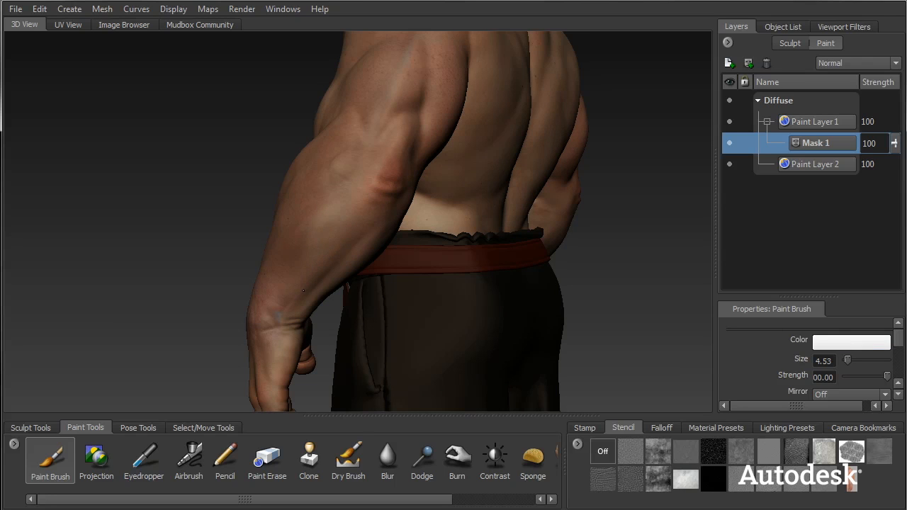
mouse_move(384, 142)
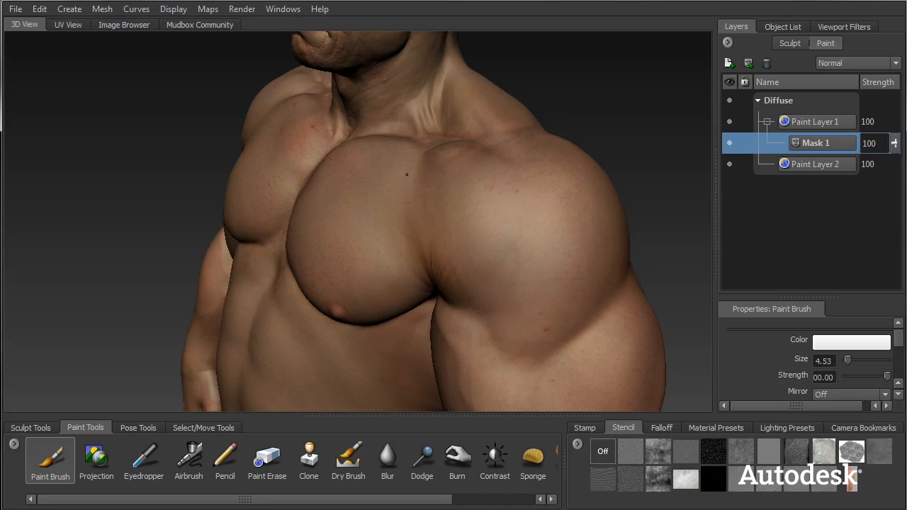
mouse_move(389, 199)
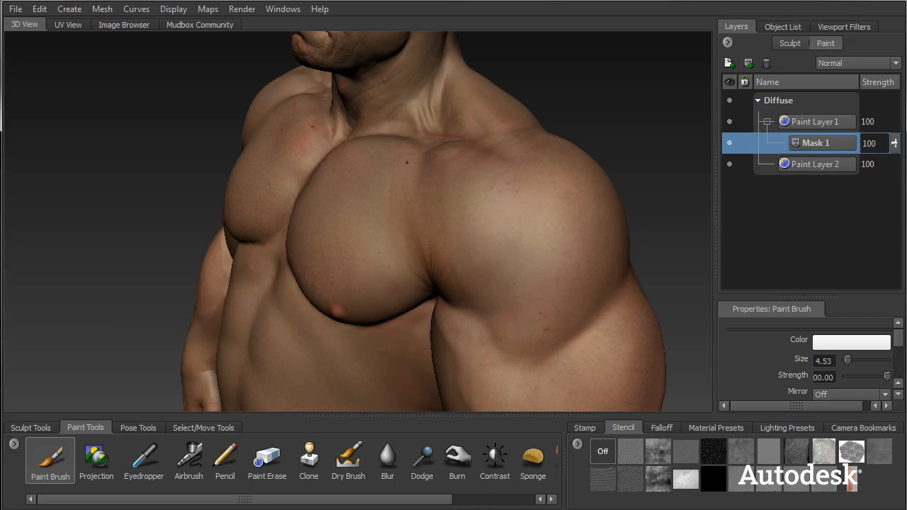
mouse_move(381, 225)
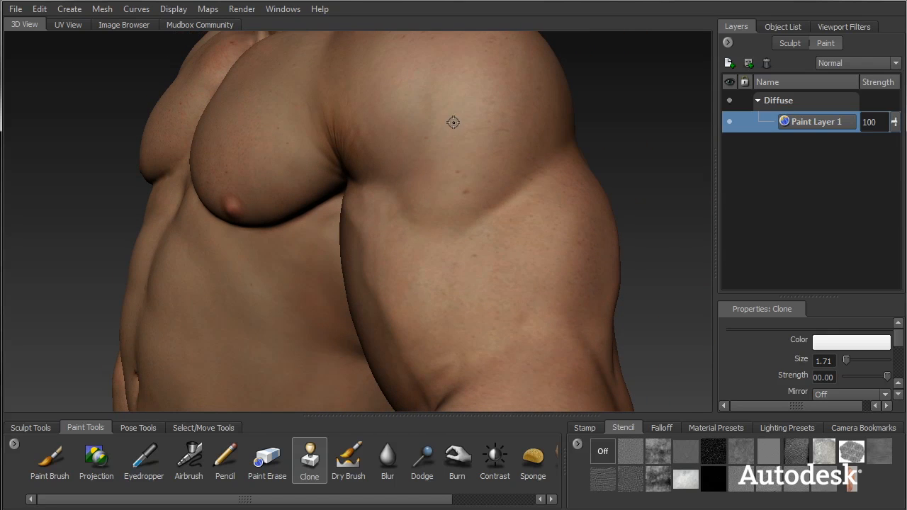
mouse_move(445, 187)
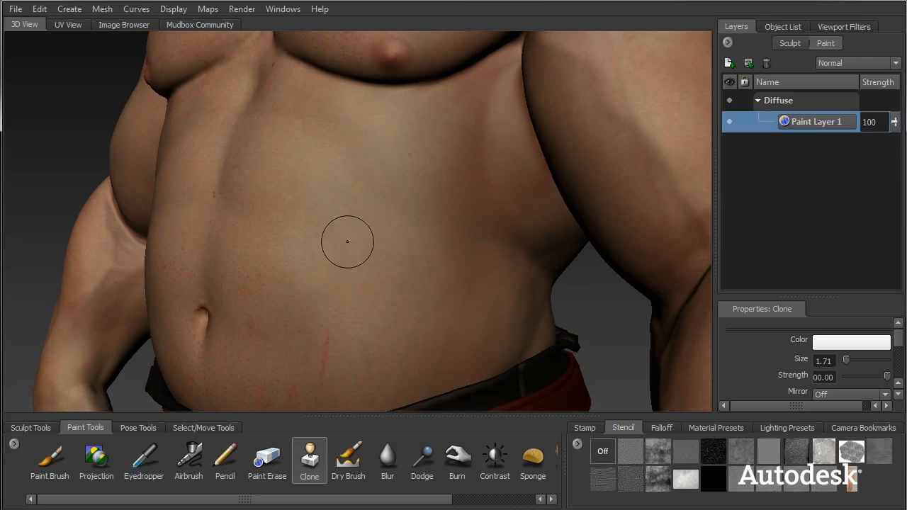
Open the Clone Color swatch to choose a pale pink tint.
click(852, 342)
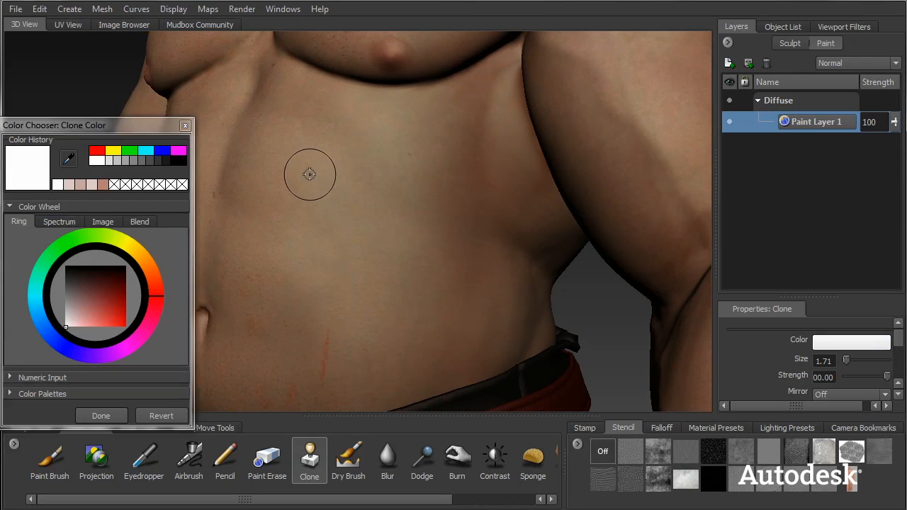
mouse_move(493, 142)
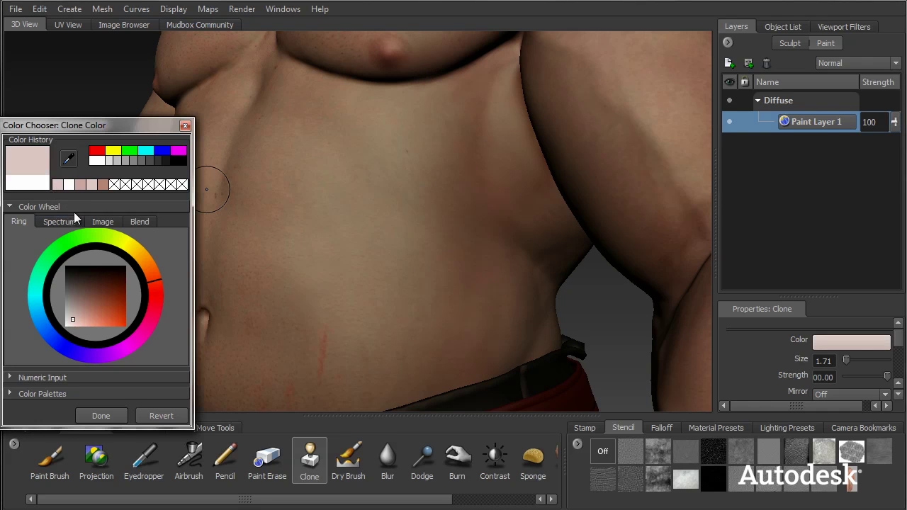
mouse_move(496, 86)
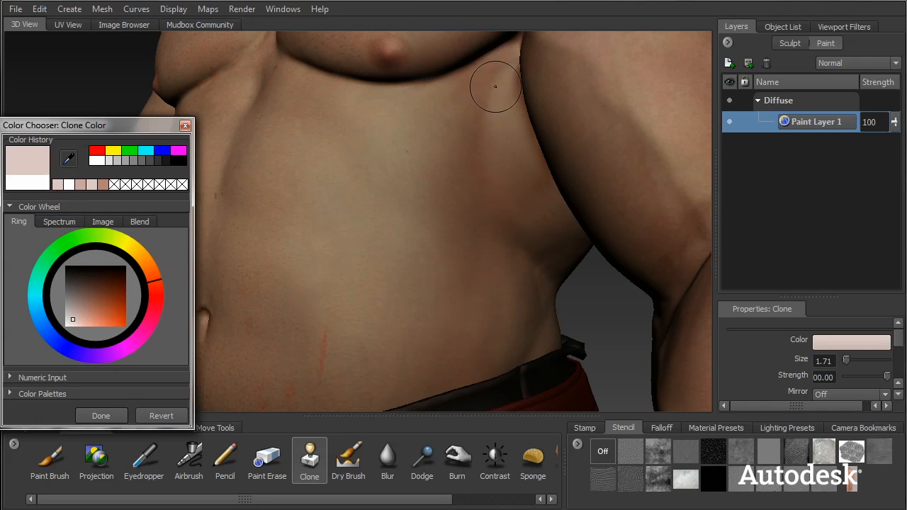
mouse_move(422, 110)
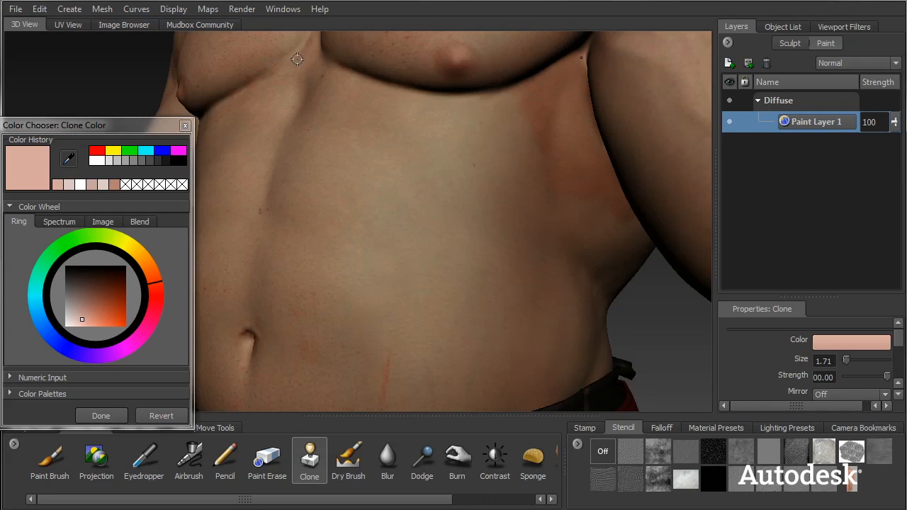
mouse_move(597, 55)
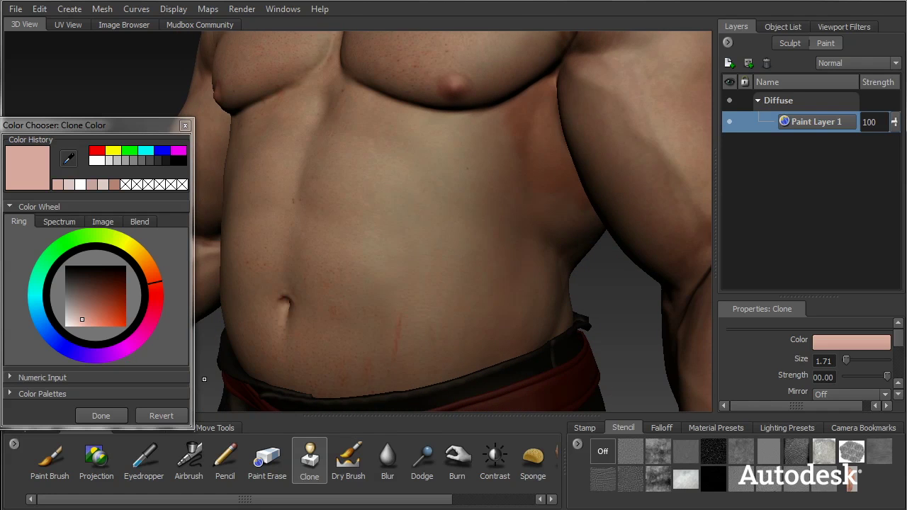
Select the Blur brush for the belly's red scratch marks.
click(387, 457)
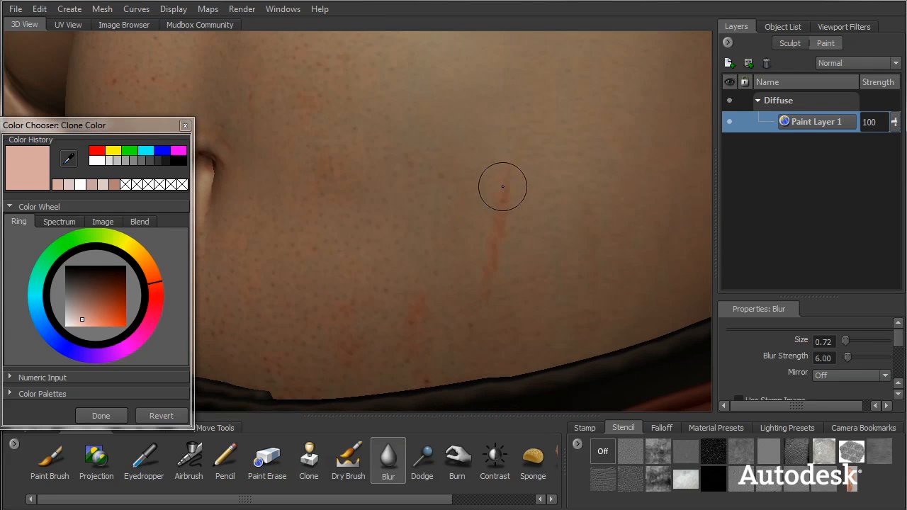
mouse_move(507, 201)
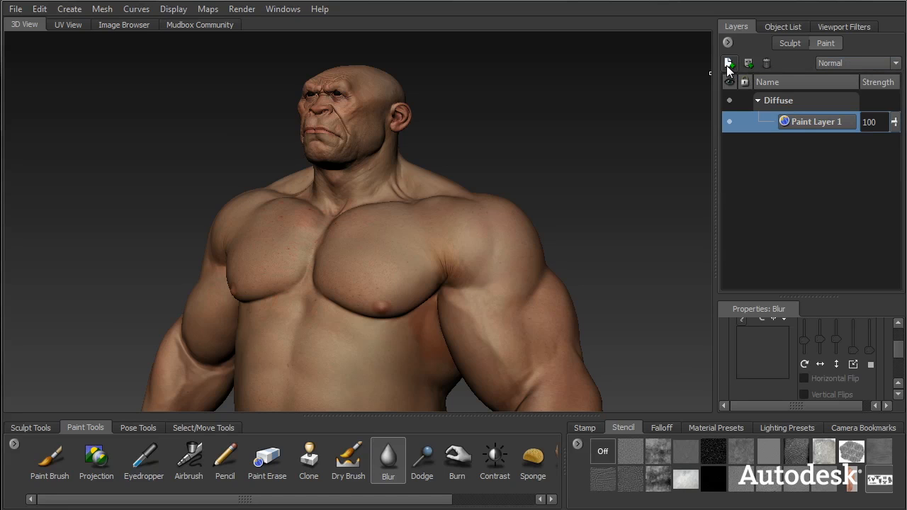
Paint the tattoo on a new layer with the Paint Brush, blended as Linear Burn.
click(730, 63)
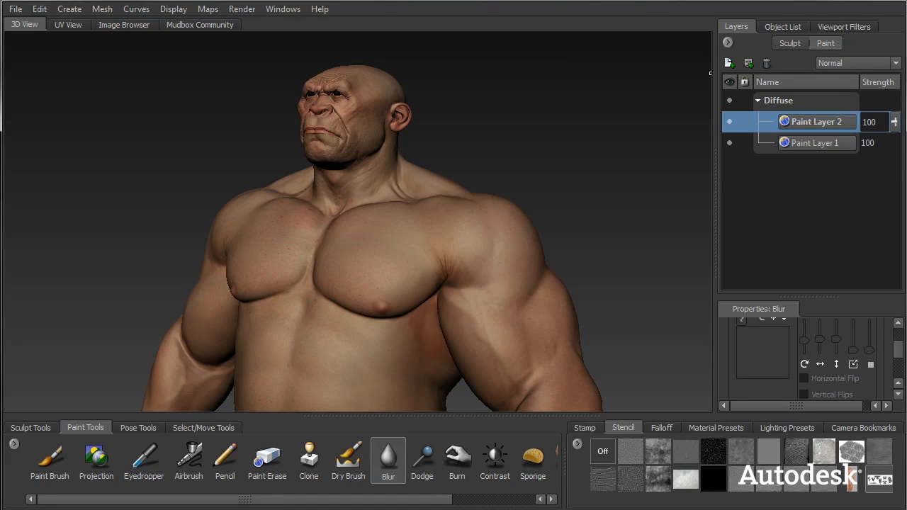
click(50, 457)
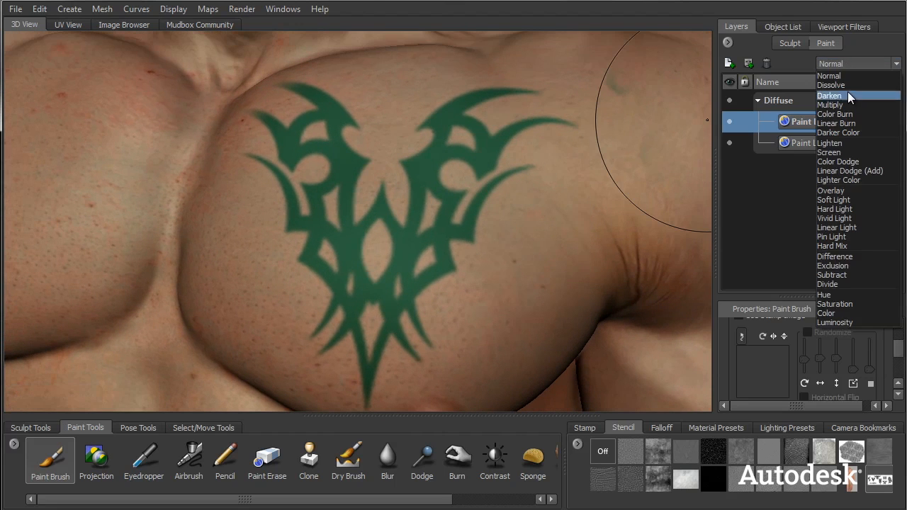
click(836, 124)
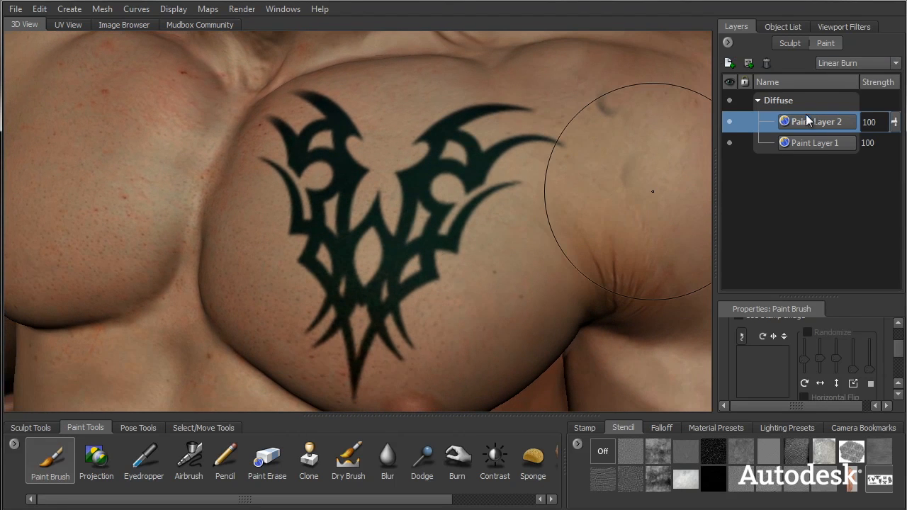
Adjust the tattoo layer's brightness, saturation and hue in Adjust Color, then apply.
right_click(817, 121)
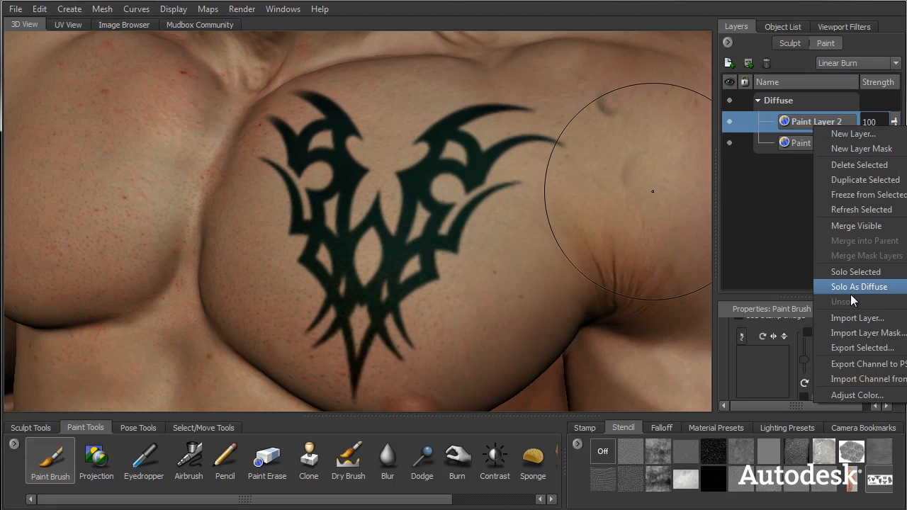
click(857, 395)
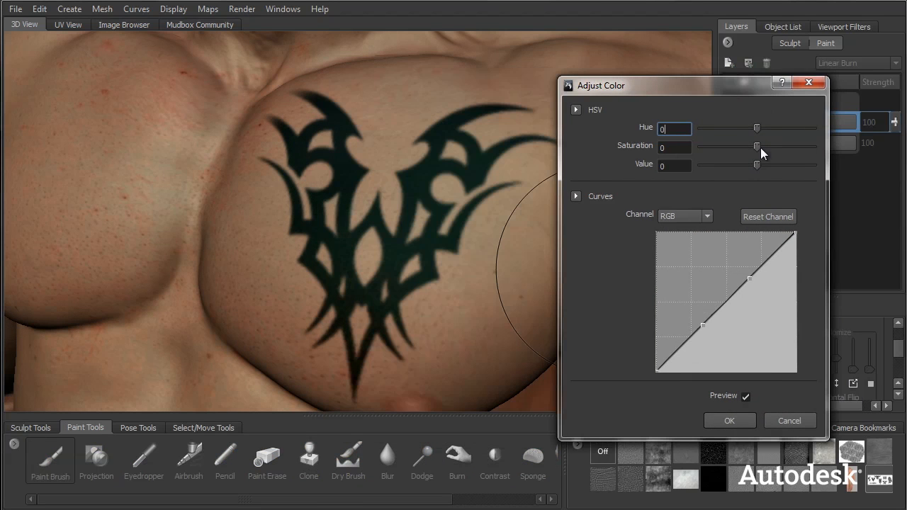
drag(744, 165, 783, 165)
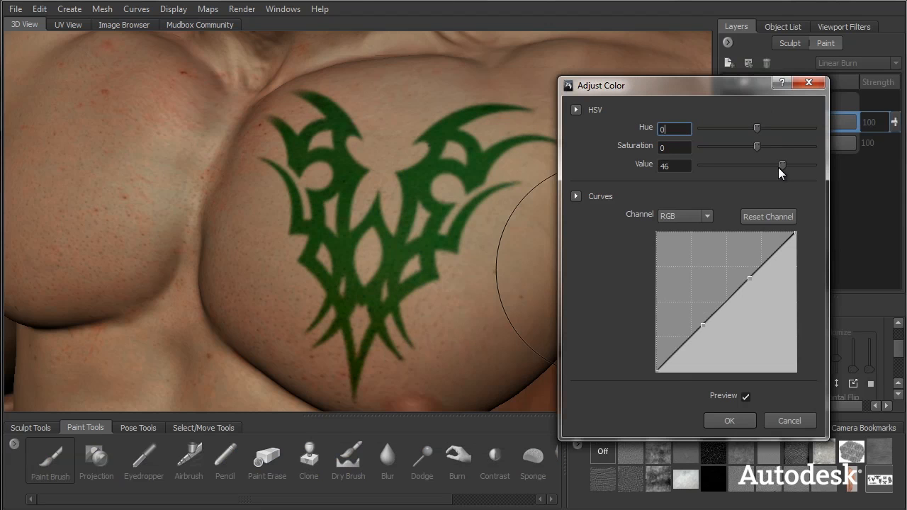
drag(783, 164, 762, 164)
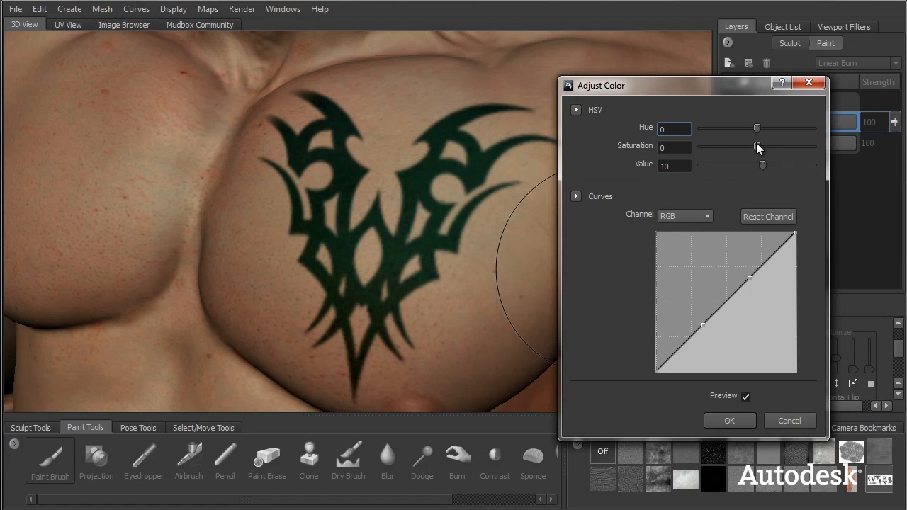
drag(706, 147, 769, 146)
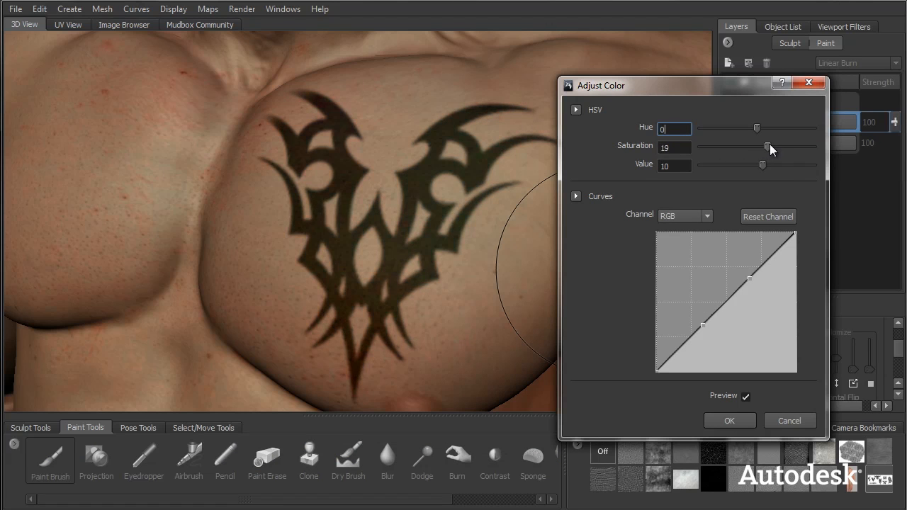
drag(757, 147, 739, 147)
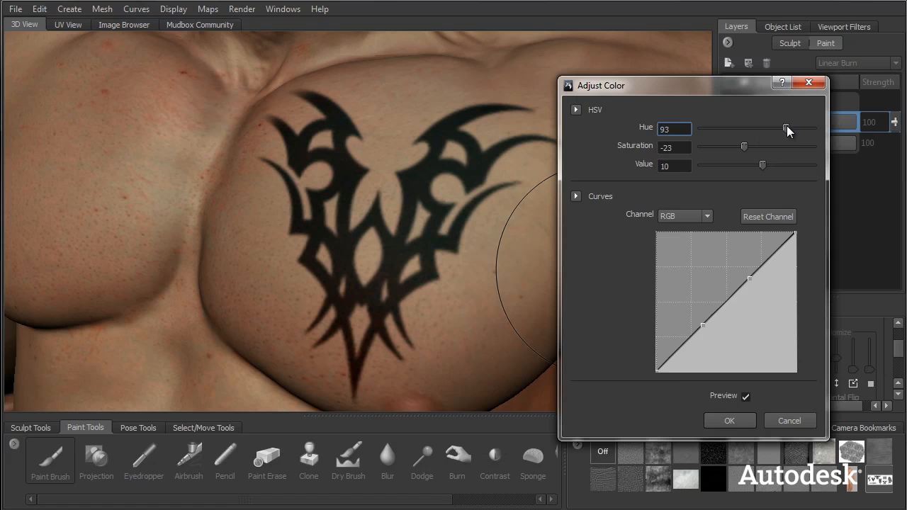
drag(785, 128, 718, 128)
text(-16)
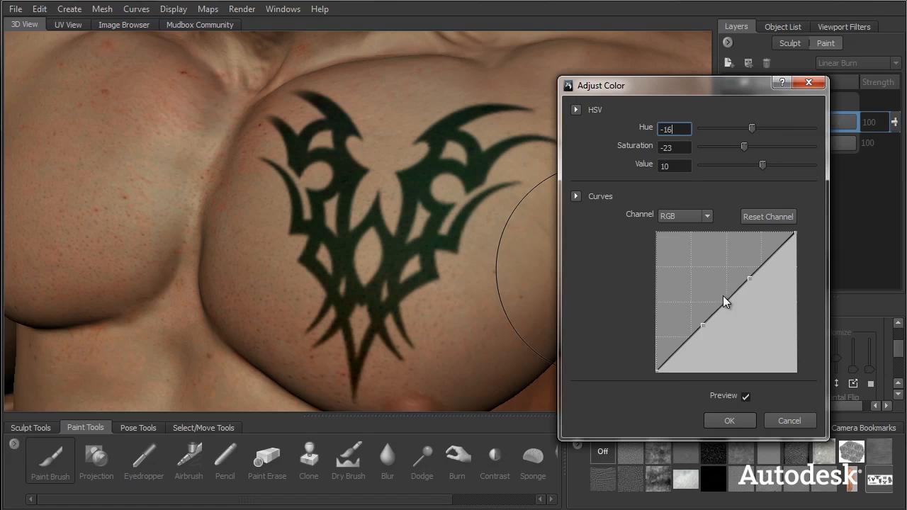
click(684, 216)
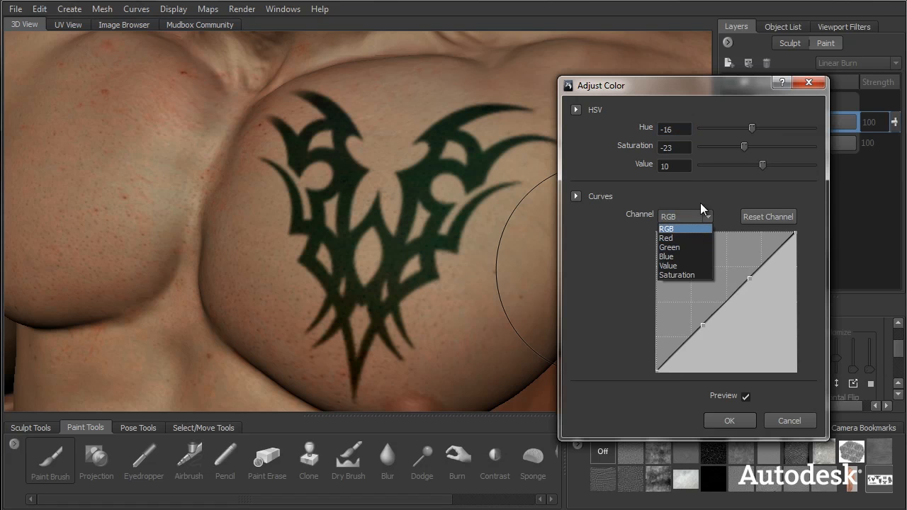
click(666, 227)
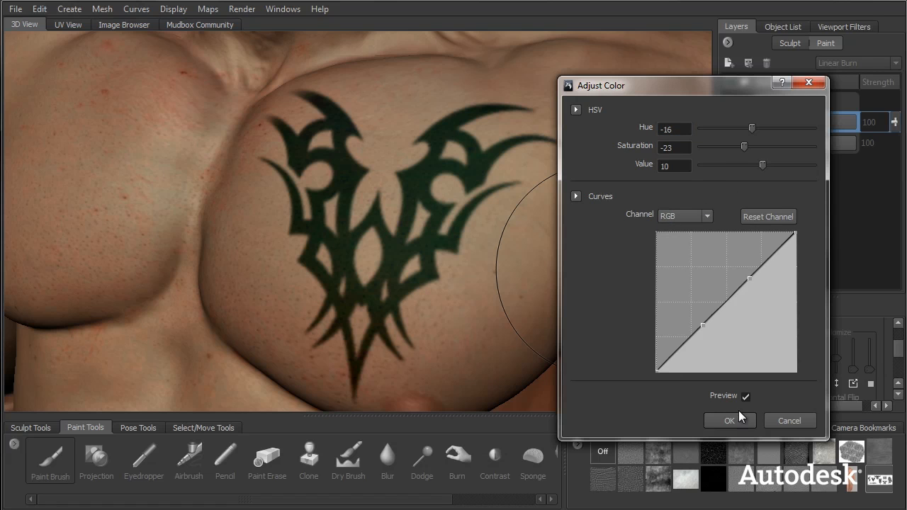
click(730, 420)
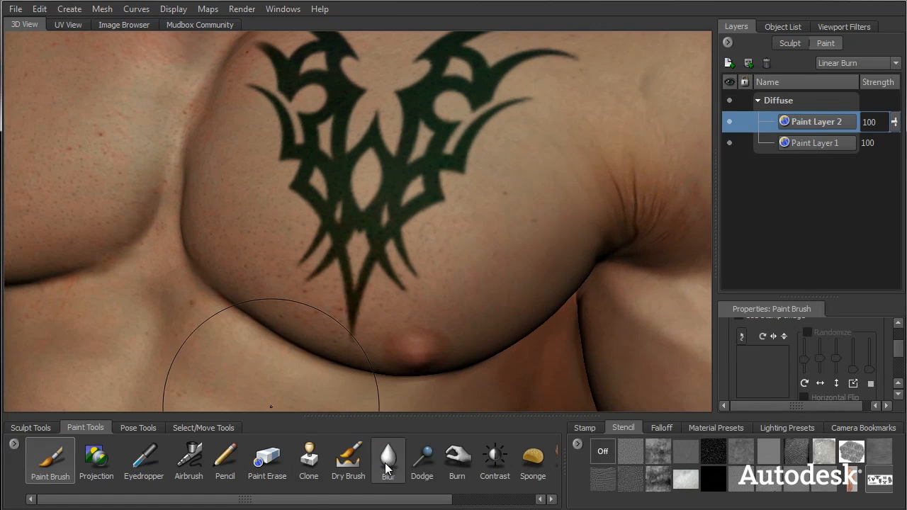
Select the Blur paint tool for softening the tattoo edges.
click(388, 457)
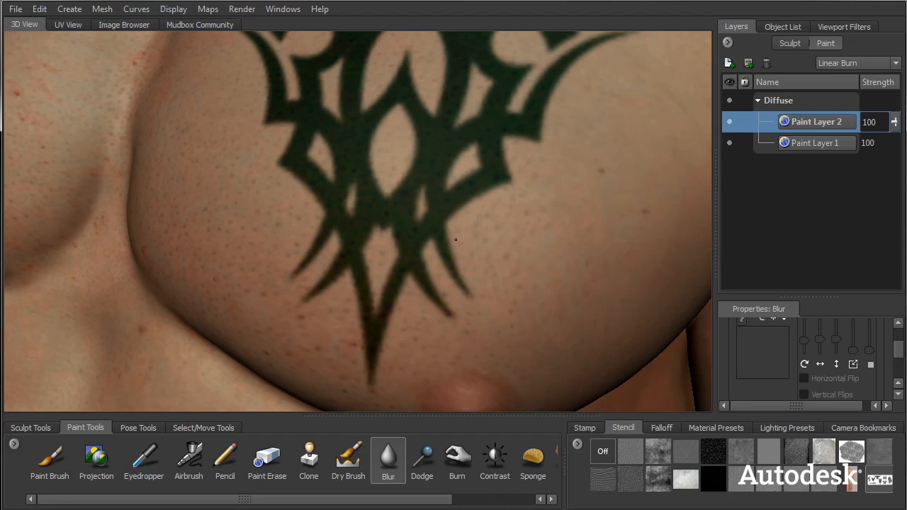
mouse_move(518, 180)
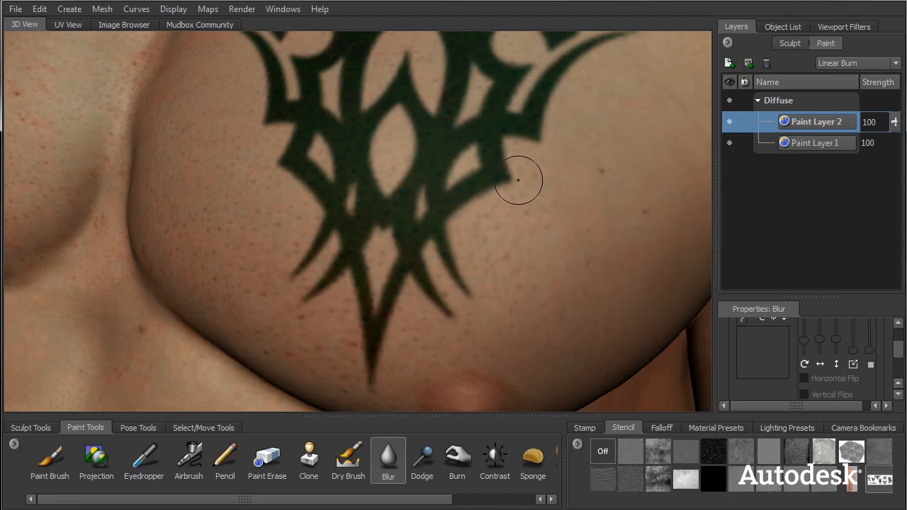
mouse_move(579, 69)
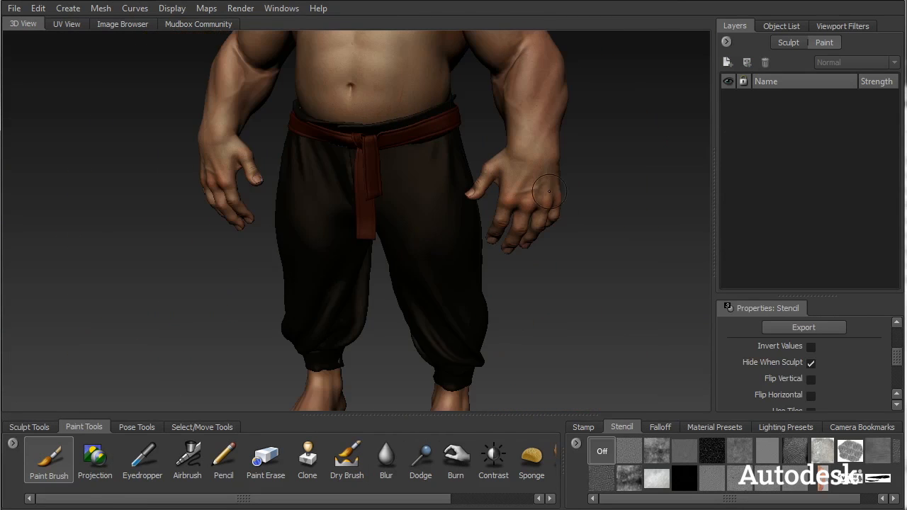
Inspect mesh2's UV layout in UV View, then return to 3D View with Paint Tools.
click(29, 427)
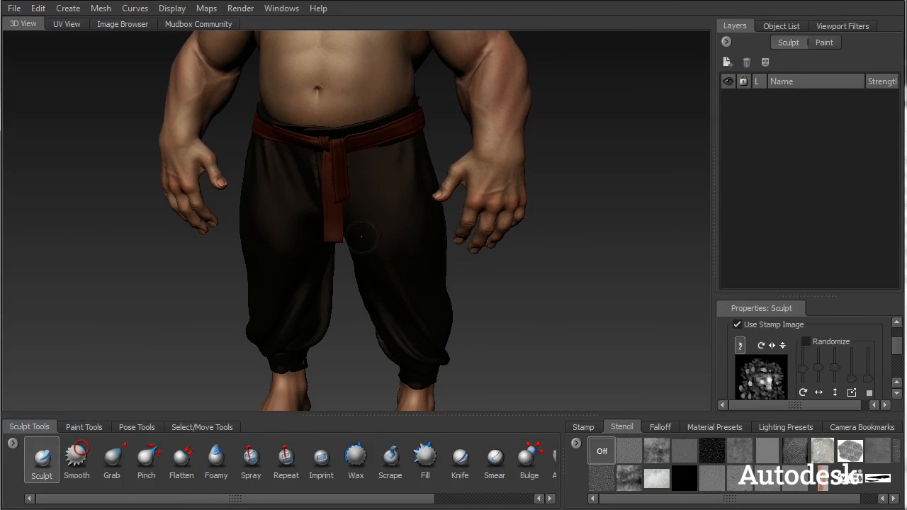
click(66, 23)
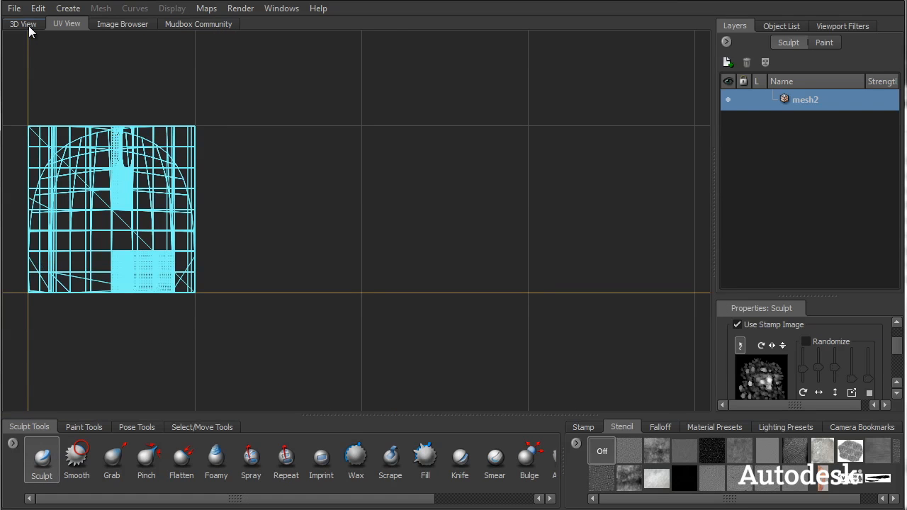
click(23, 24)
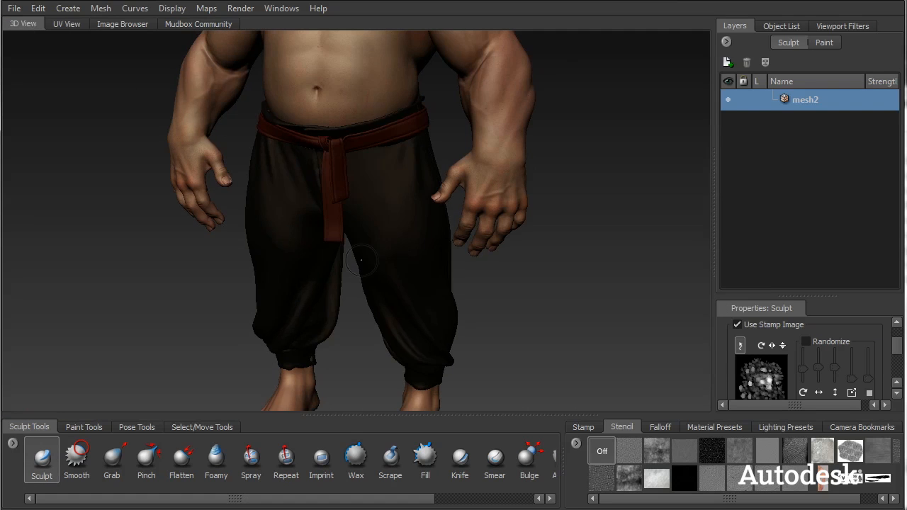
click(84, 426)
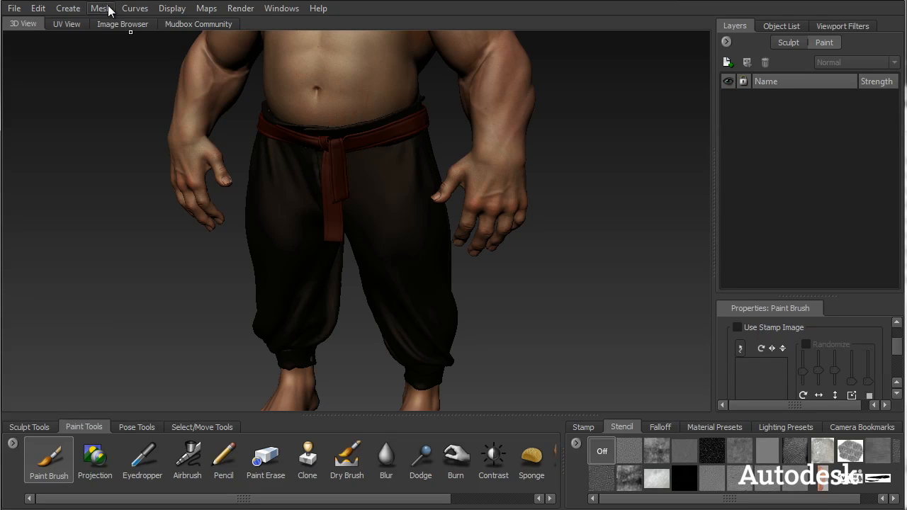
Run Mesh > PTEX Setup on the pants, keeping about 988 thousand texels.
click(101, 8)
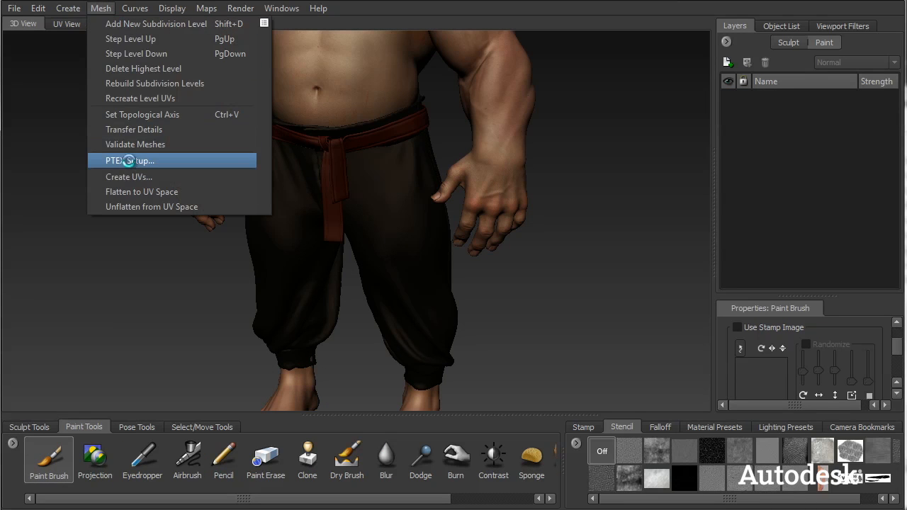
click(129, 160)
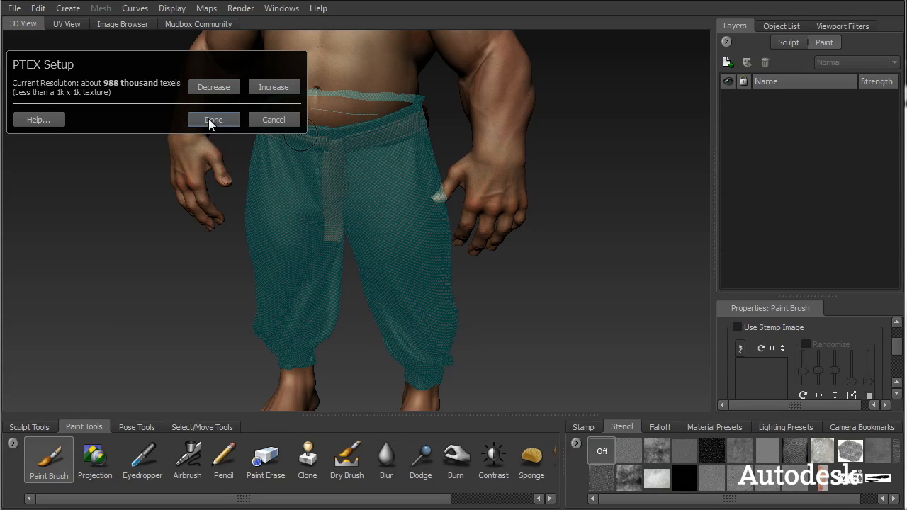
click(213, 119)
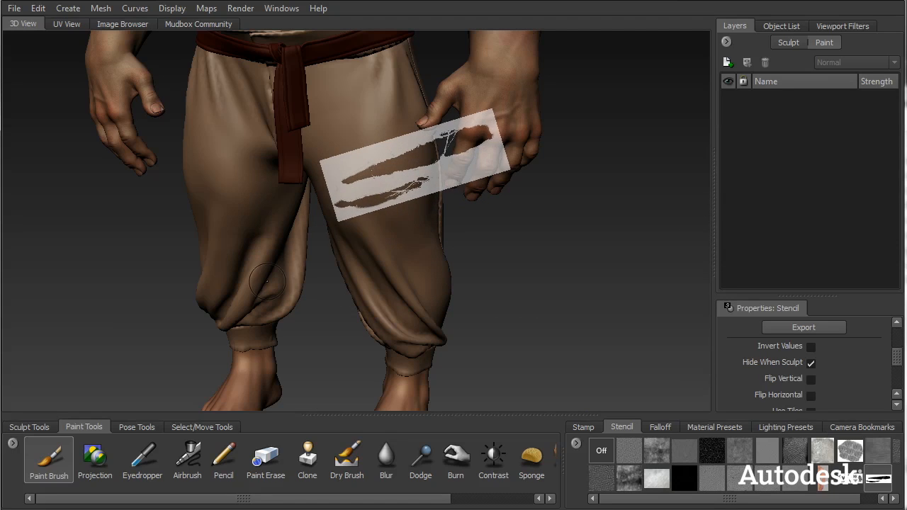
With the Projection tool, create Paint Layer 1 saved as Ptex on the Opacity channel.
click(95, 457)
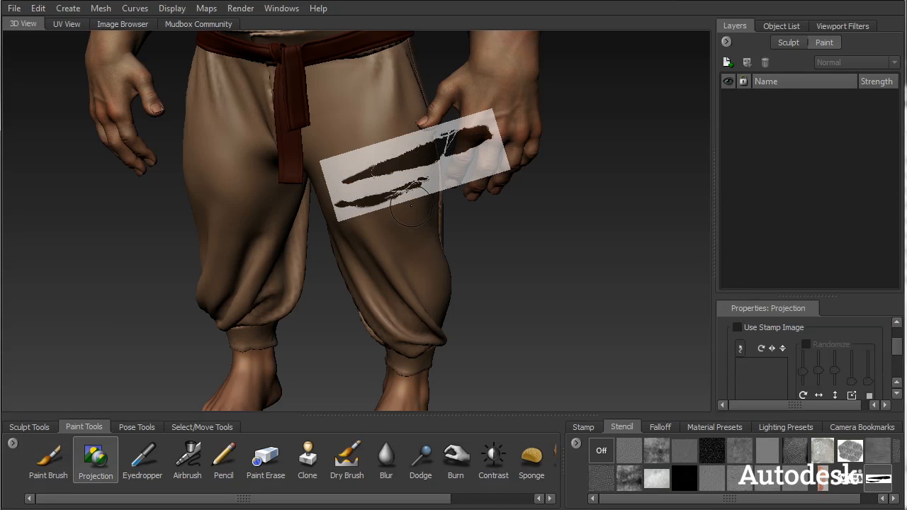
click(725, 62)
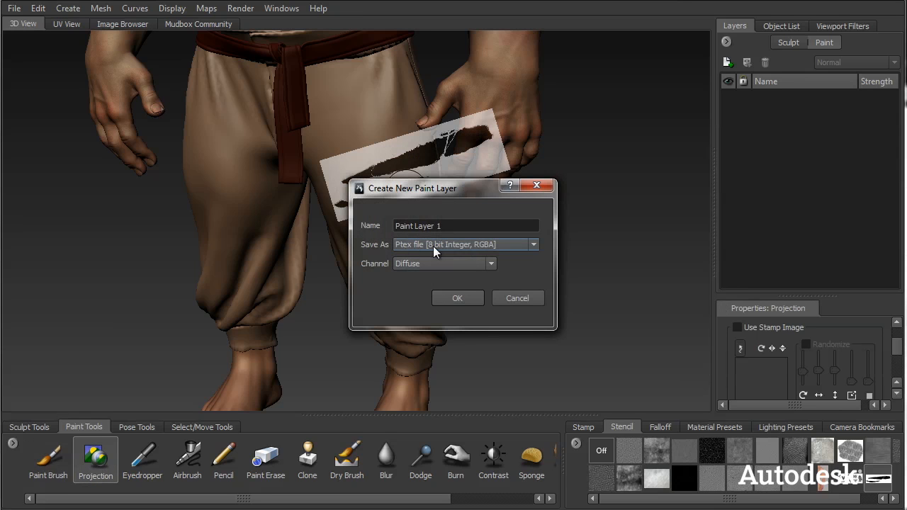
mouse_move(406, 250)
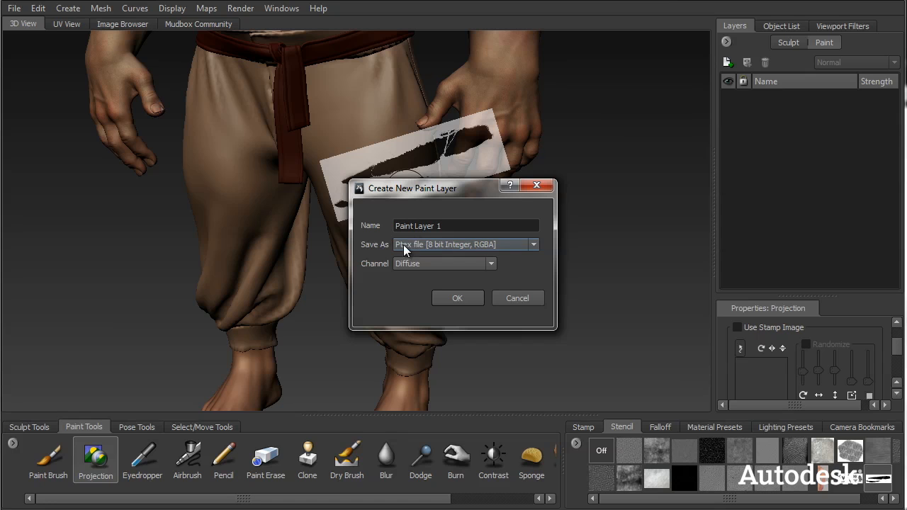
click(491, 263)
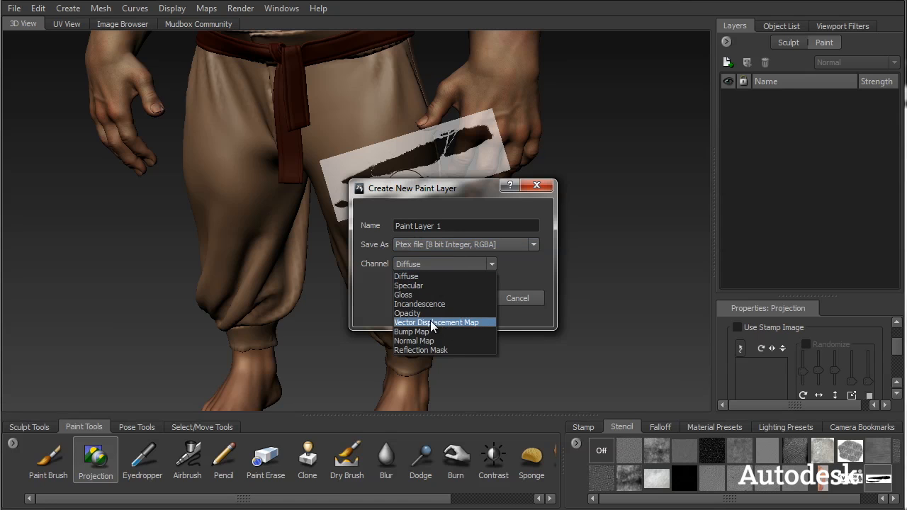
click(407, 313)
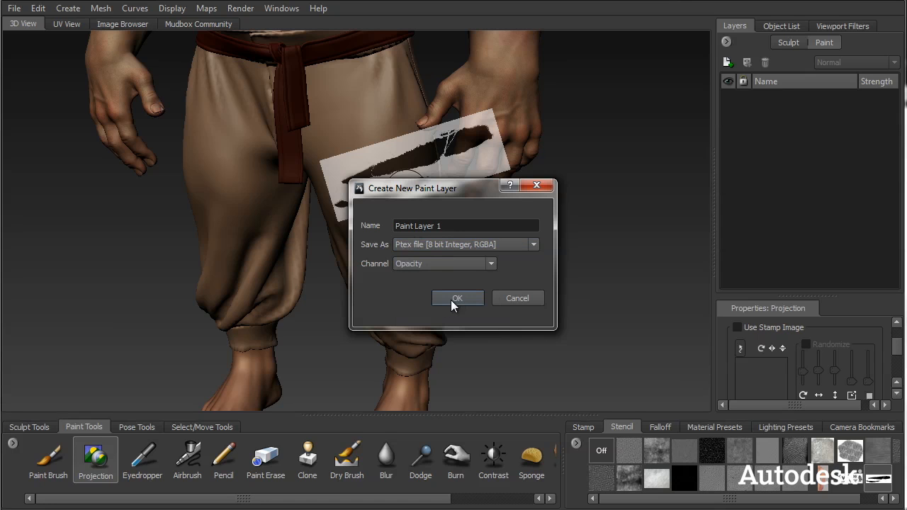
click(457, 298)
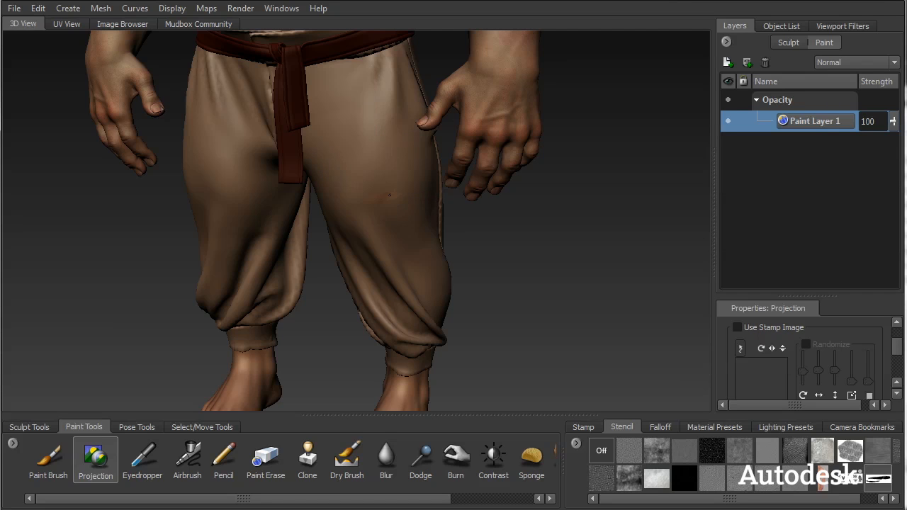